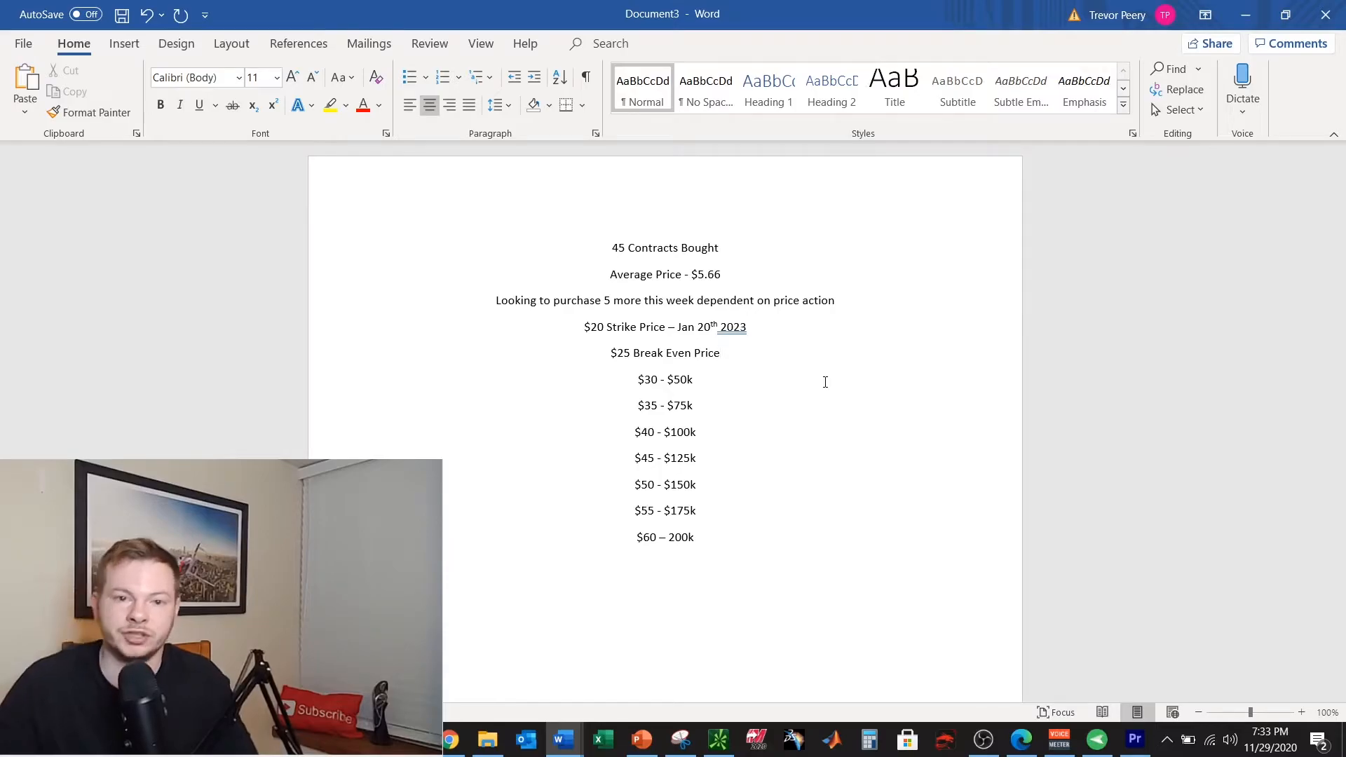
click(721, 353)
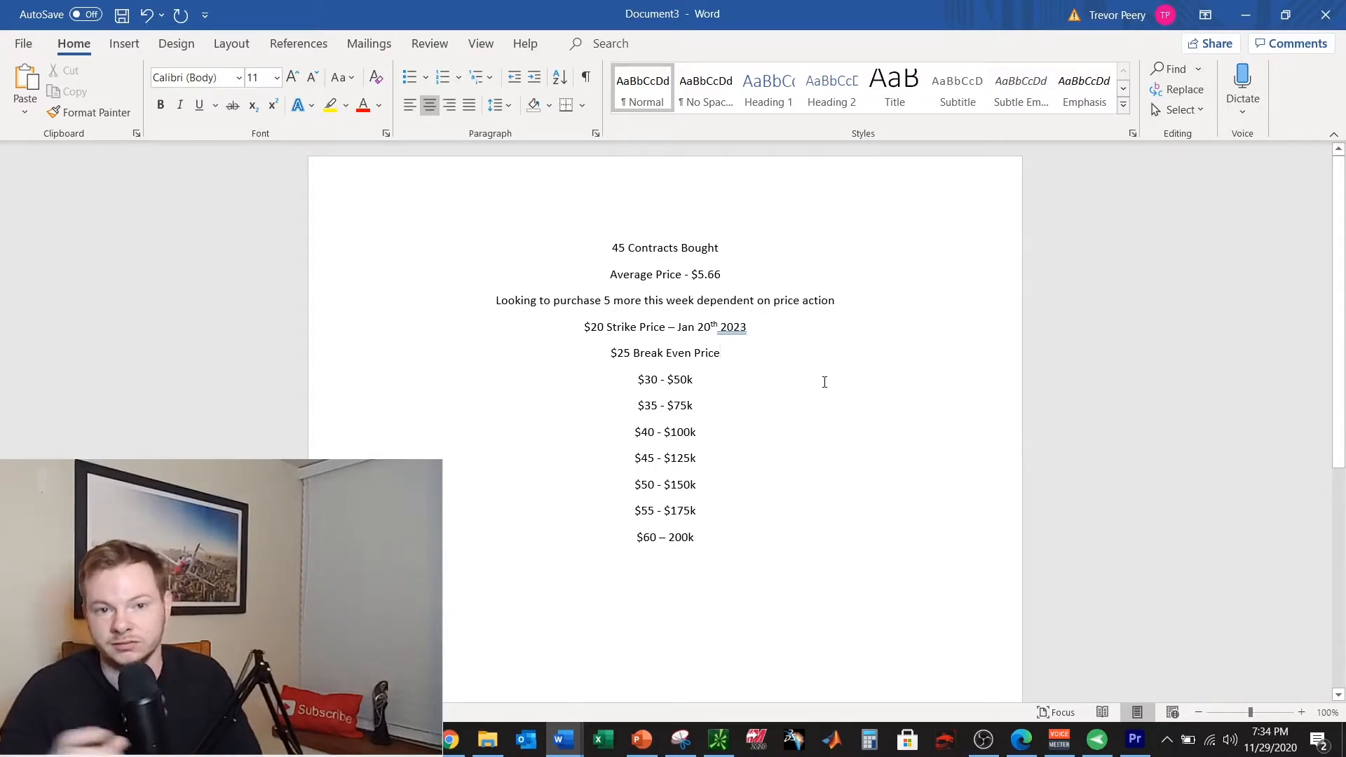
click(721, 353)
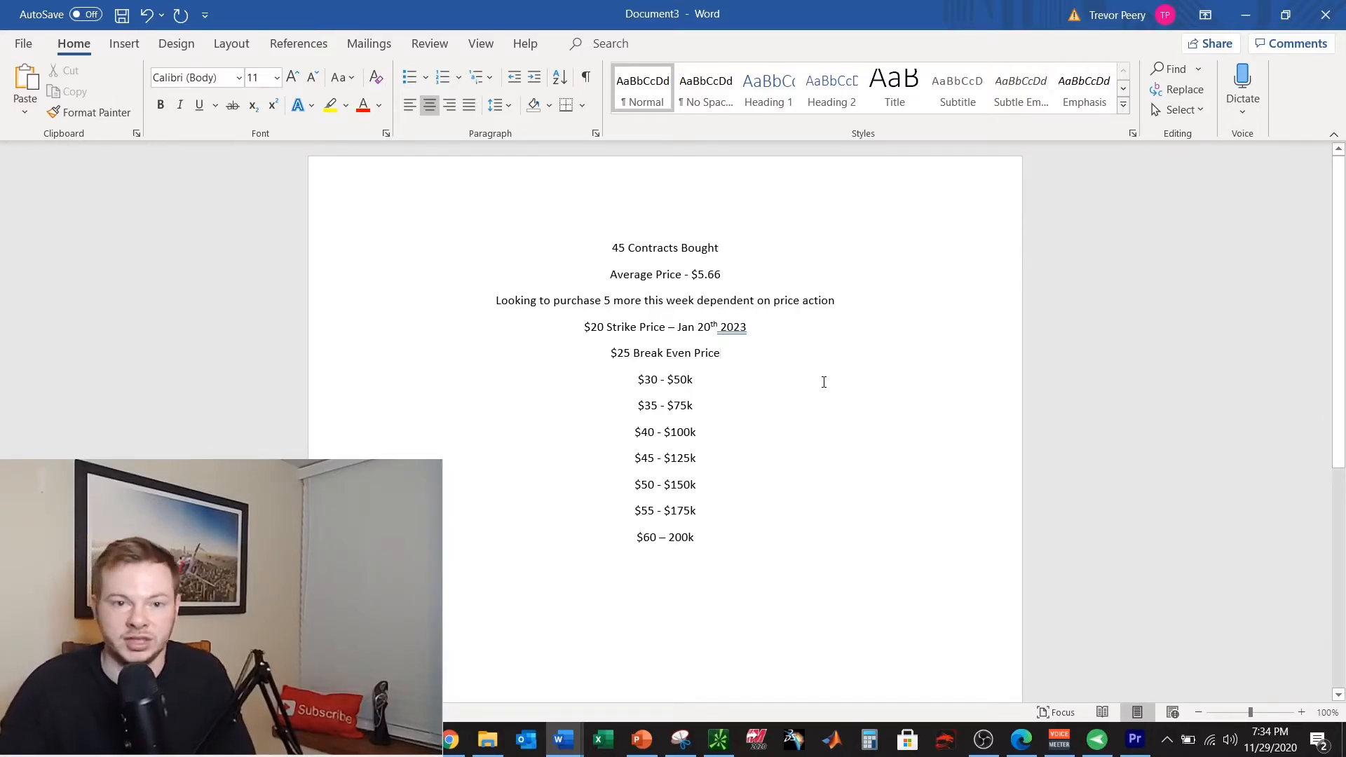
click(721, 353)
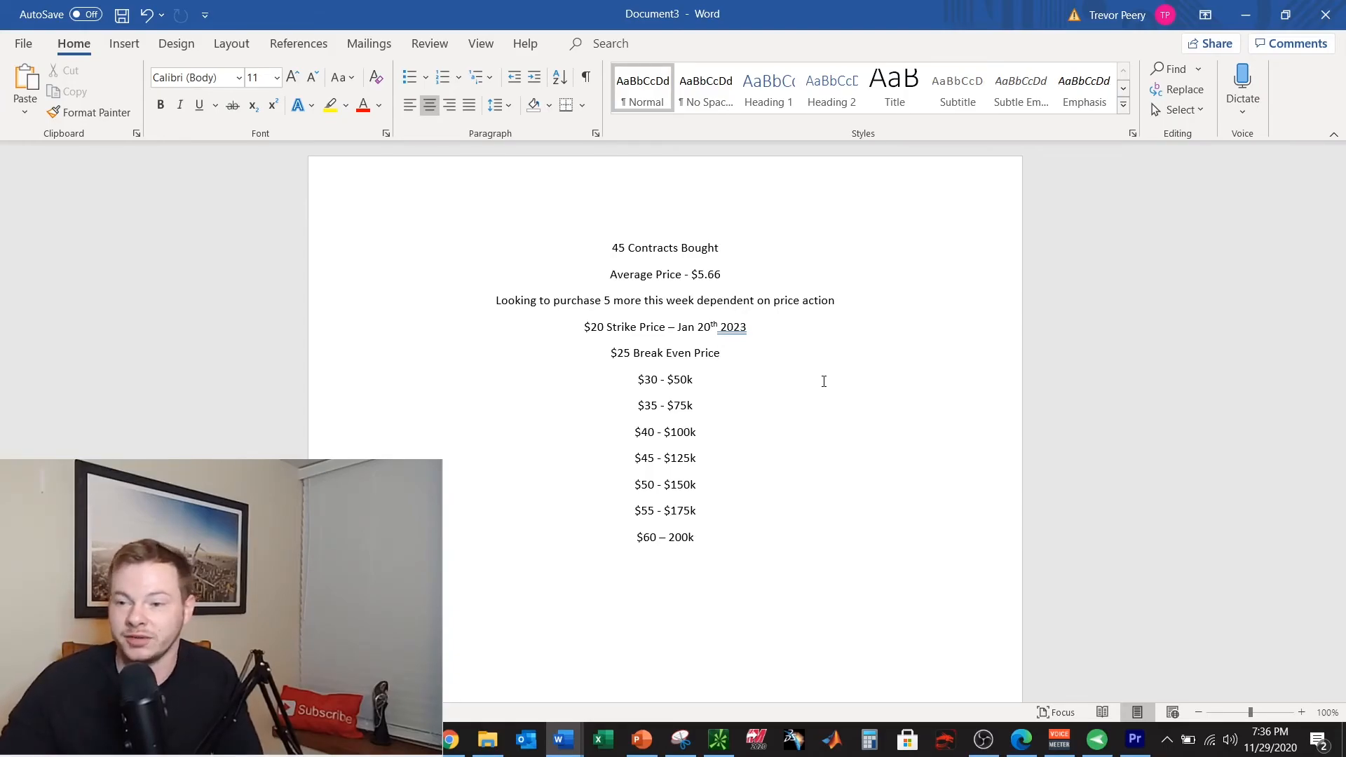
click(723, 353)
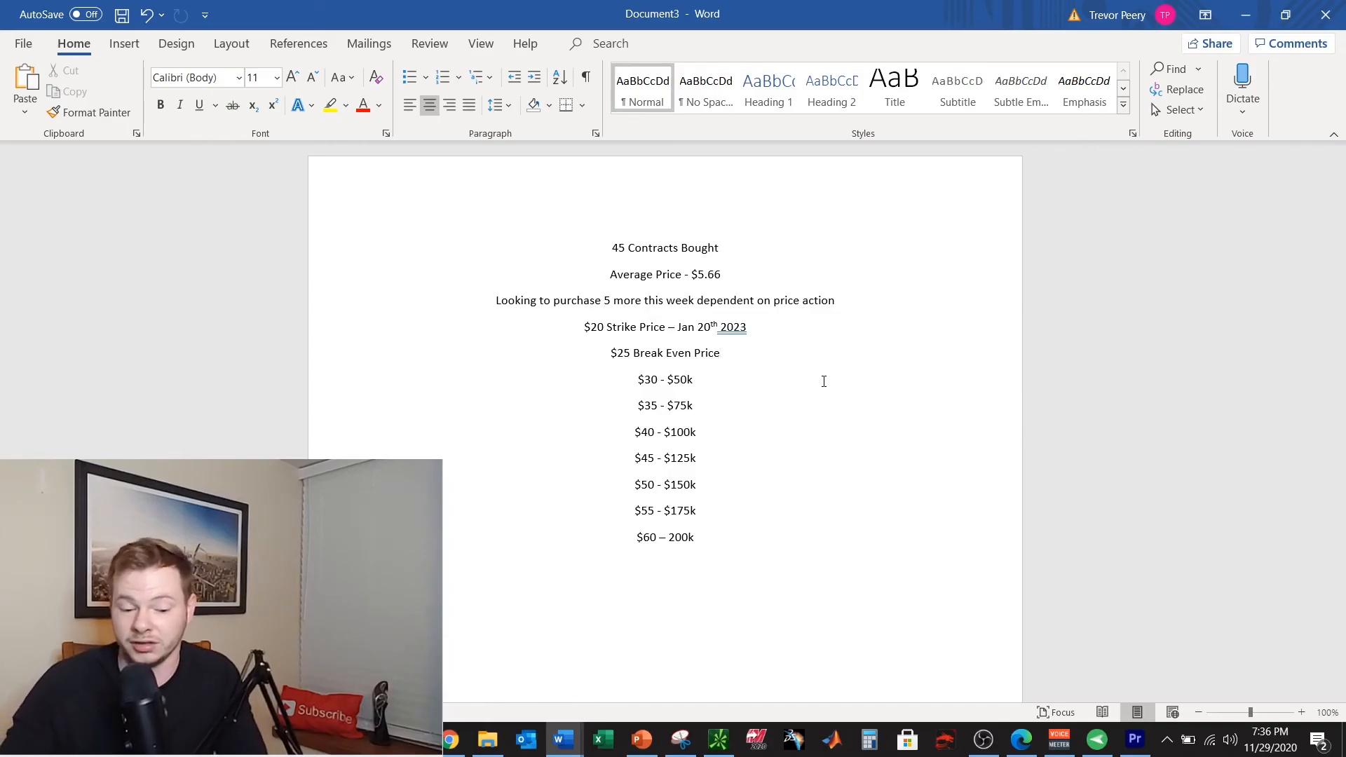
click(721, 353)
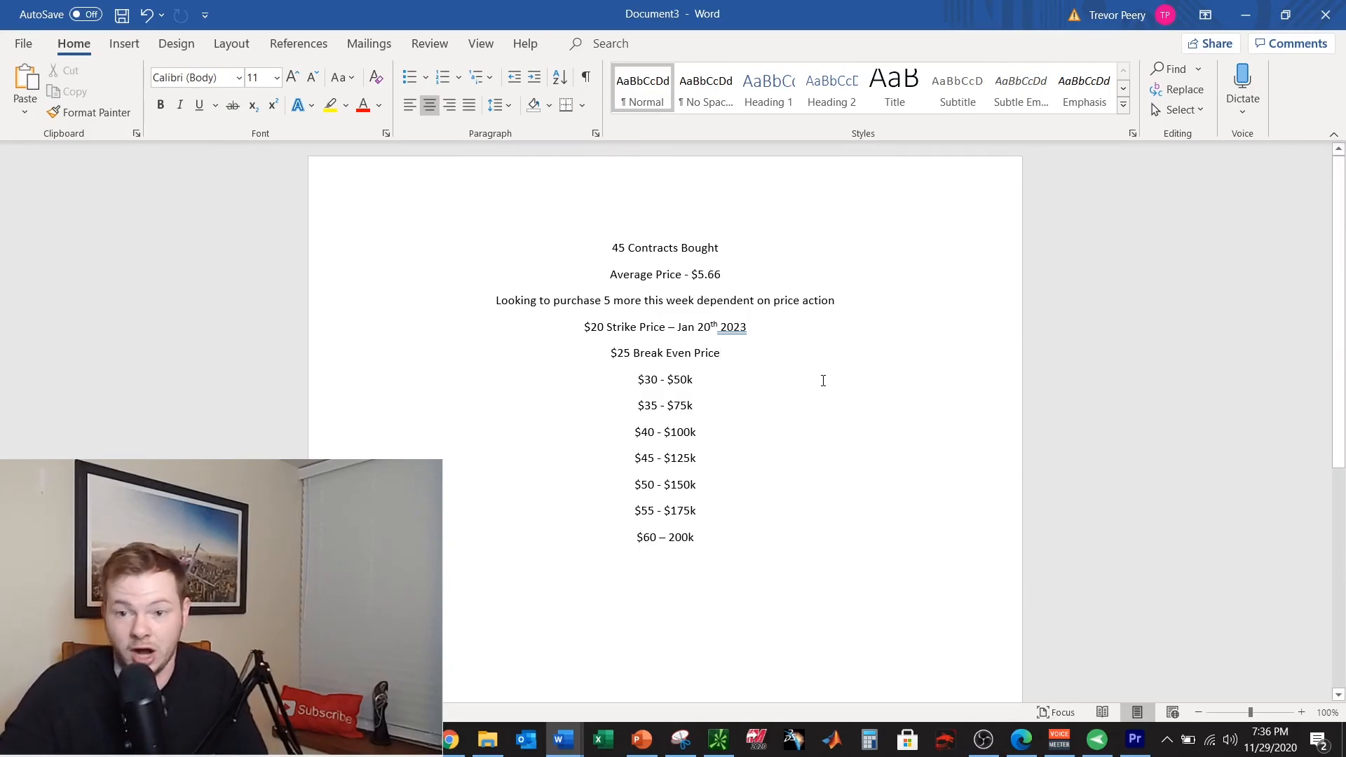
click(721, 353)
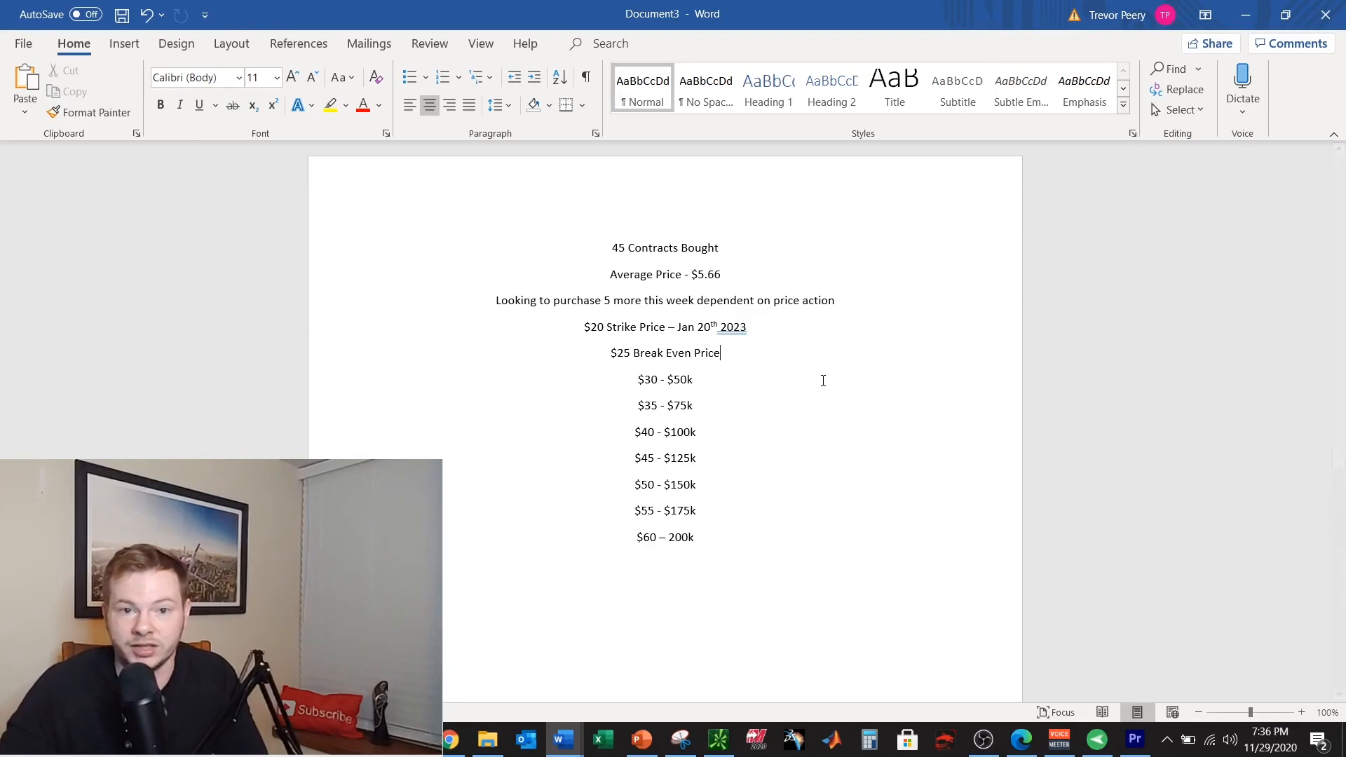